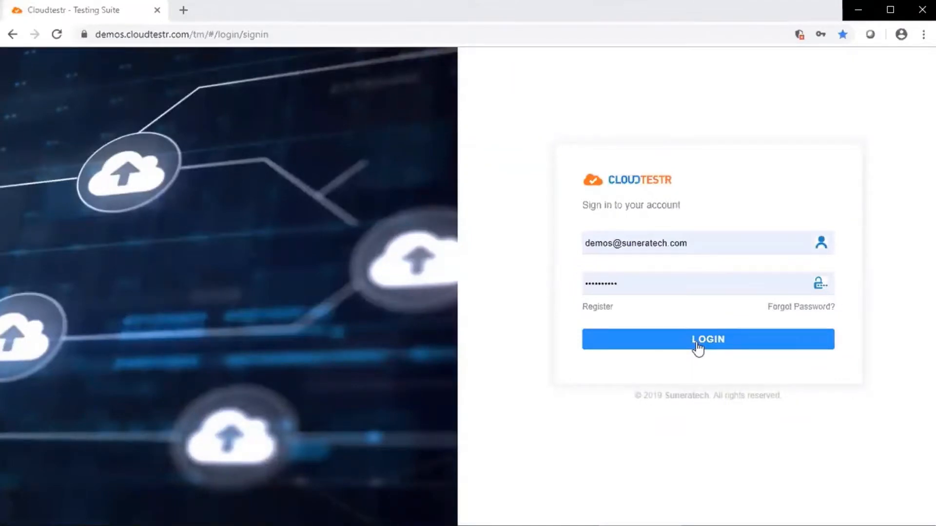
Sign in to the CloudTestr demo account and land on the home dashboard.
left_click(706, 339)
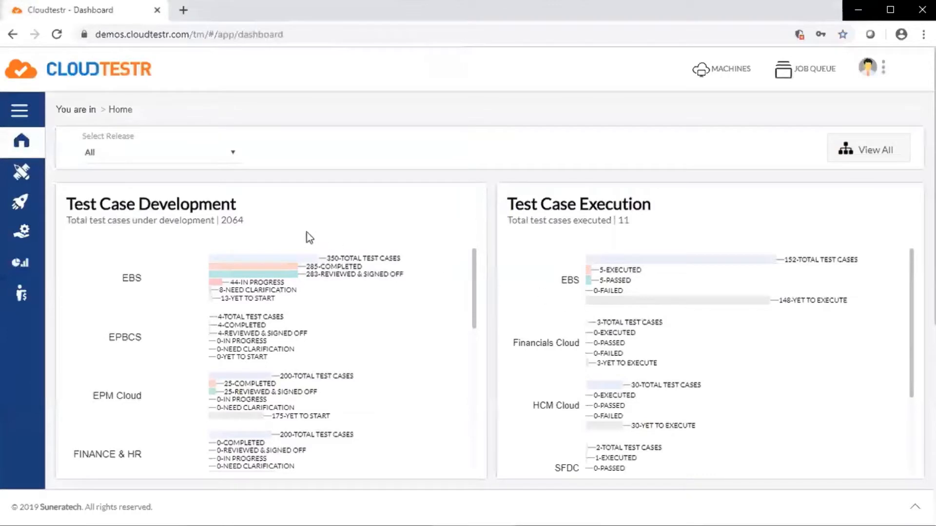
mouse_move(318, 229)
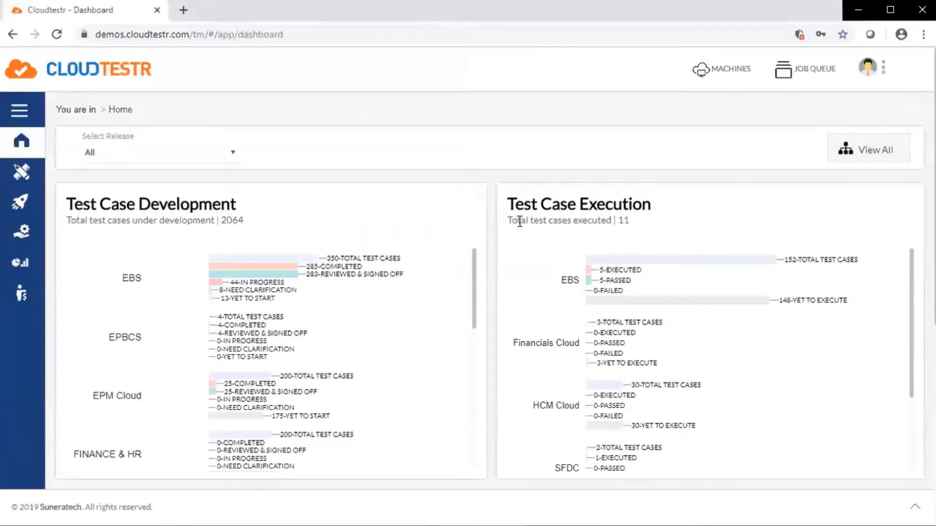
mouse_move(300, 174)
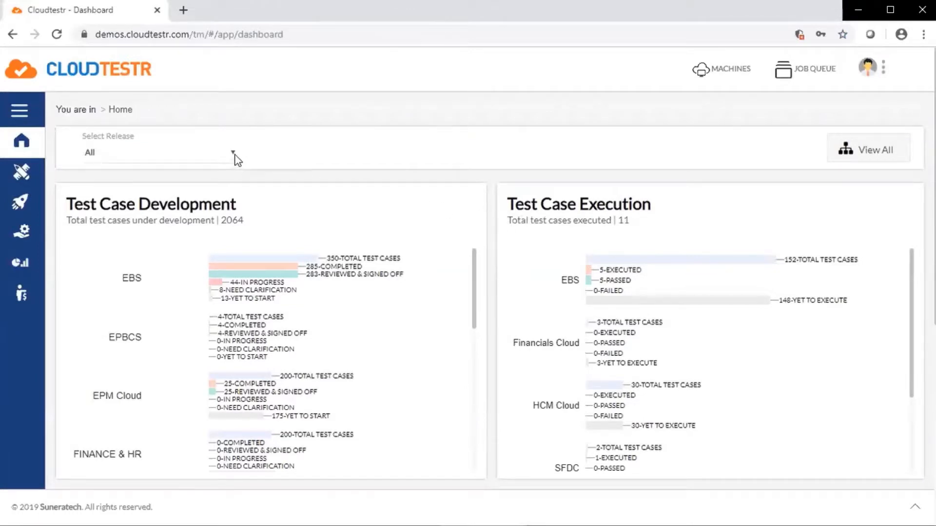
Filter the dashboard to the EBS_R2R_MayQR_Rel release, showing 2 executed and passed cases.
left_click(159, 152)
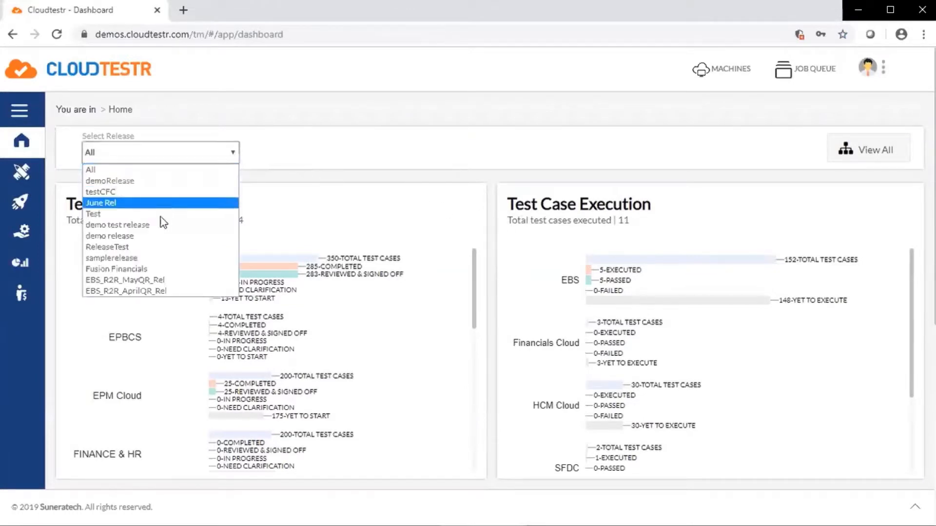
left_click(125, 279)
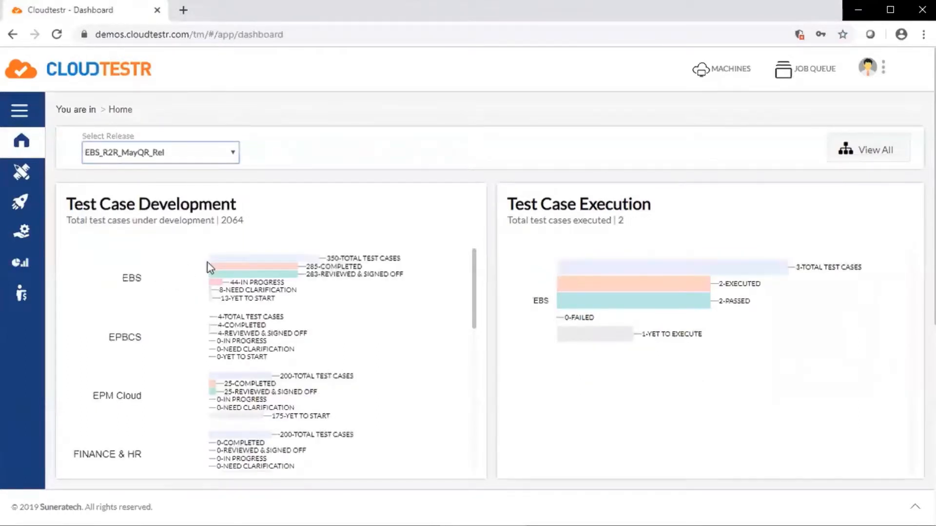
mouse_move(225, 270)
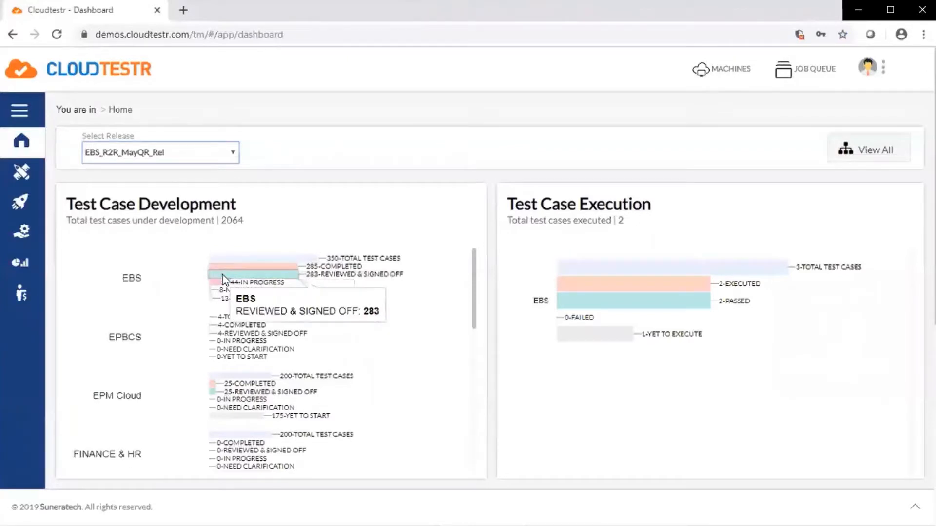
Drill into EBS Reviewed & Signed Off (283) test cases and add the Completed (285) list.
left_click(869, 150)
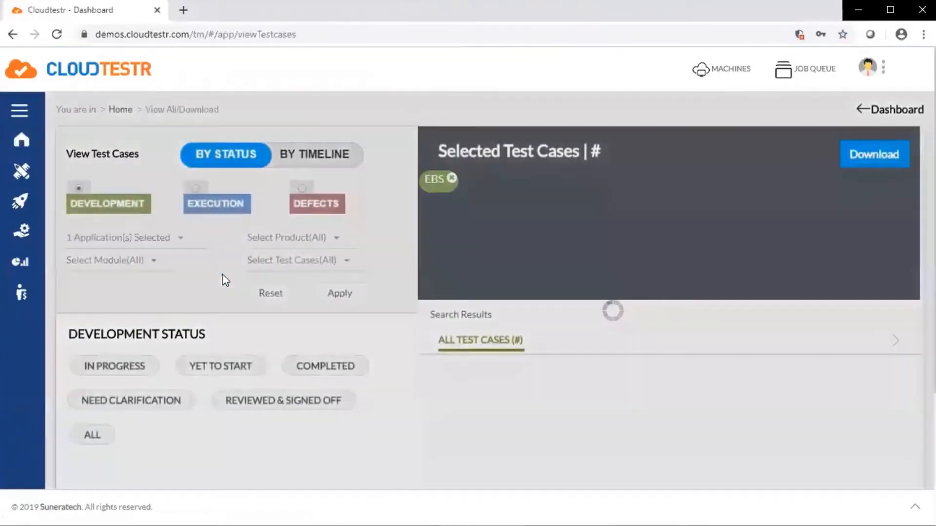
left_click(283, 399)
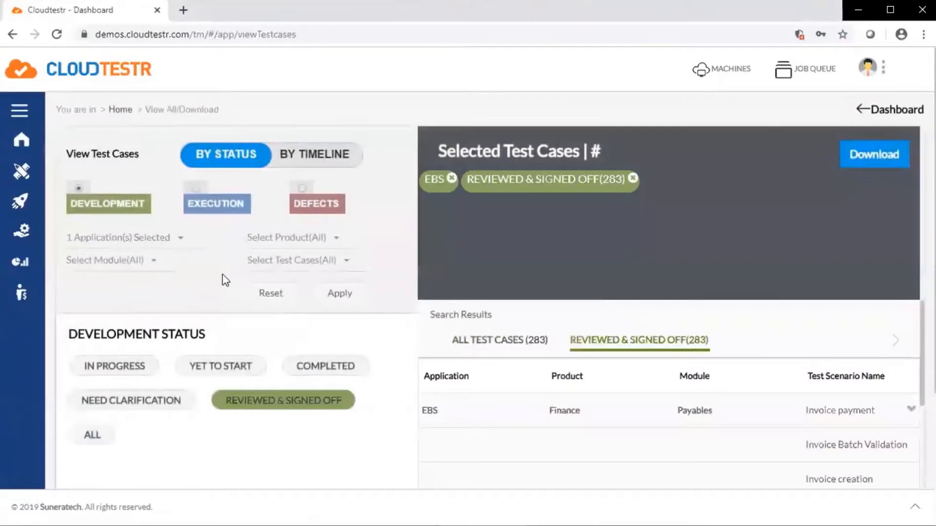
mouse_move(113, 366)
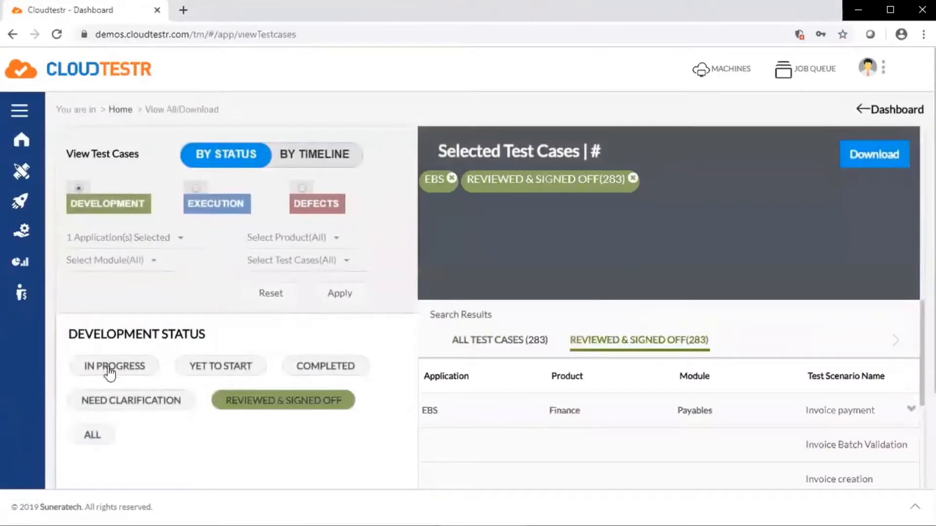
mouse_move(267, 370)
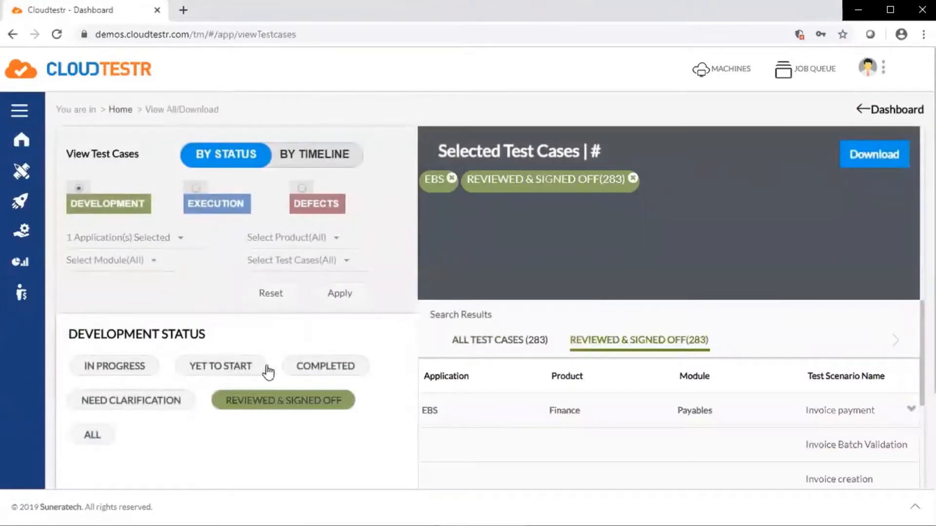
mouse_move(325, 366)
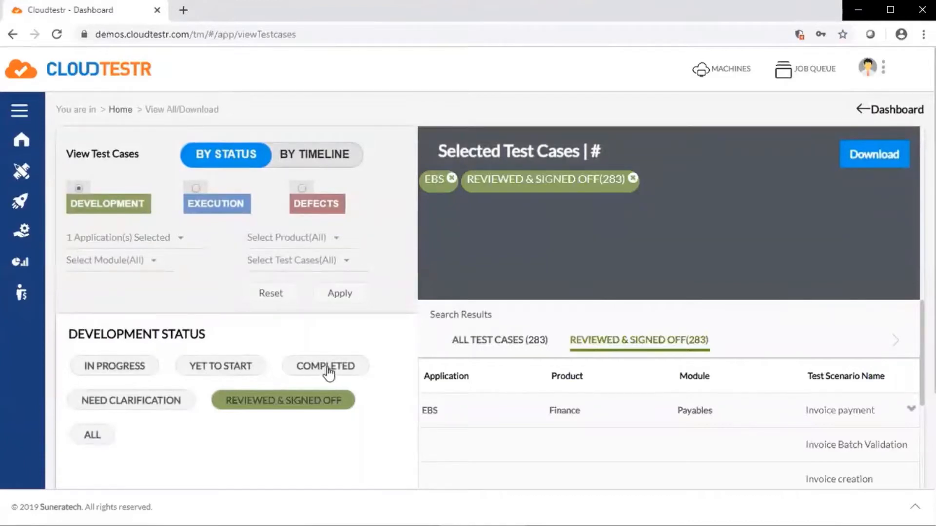
left_click(325, 366)
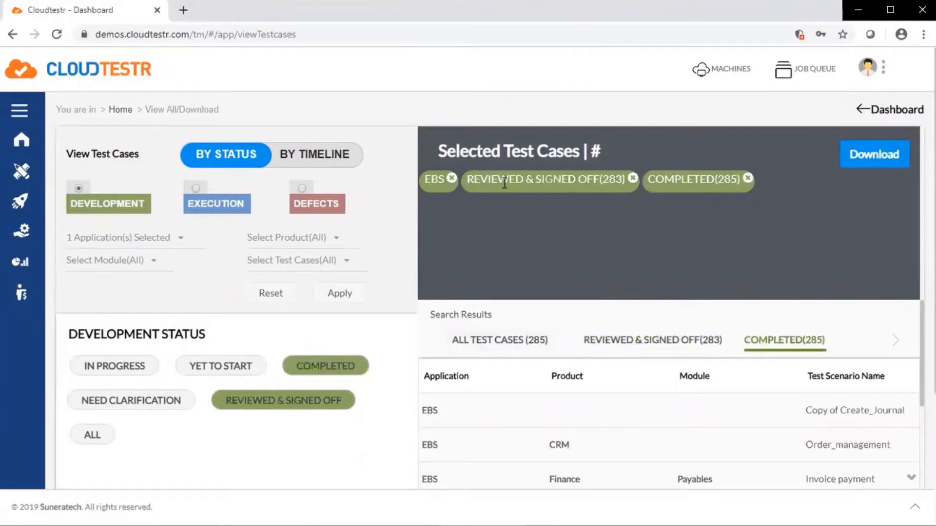
mouse_move(668, 217)
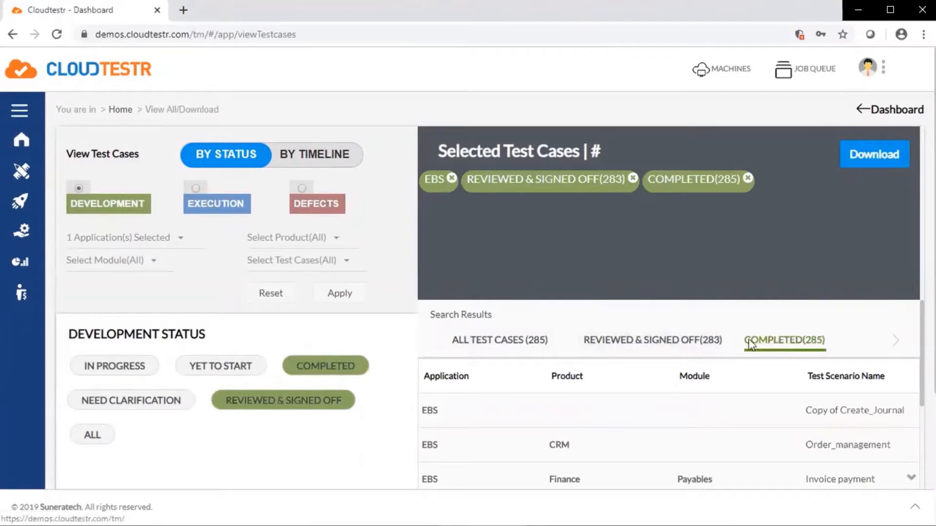
left_click(638, 340)
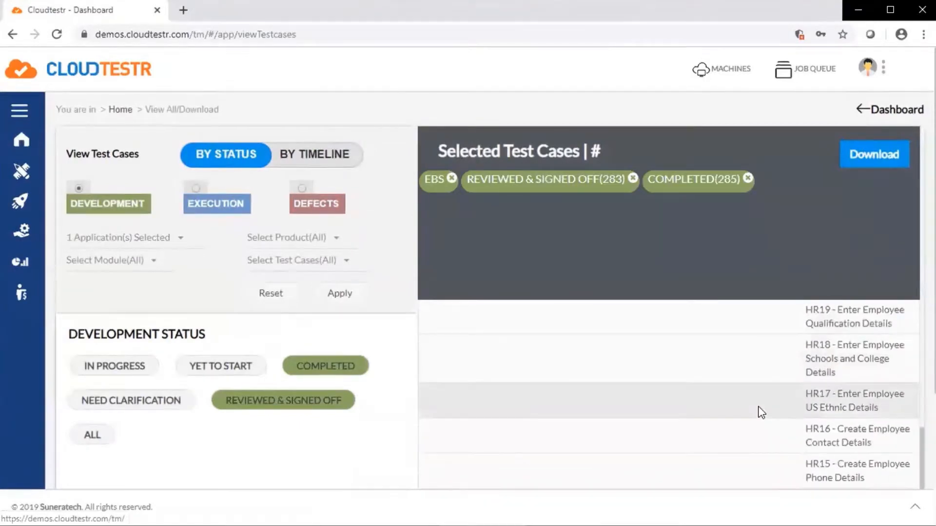
mouse_move(20, 142)
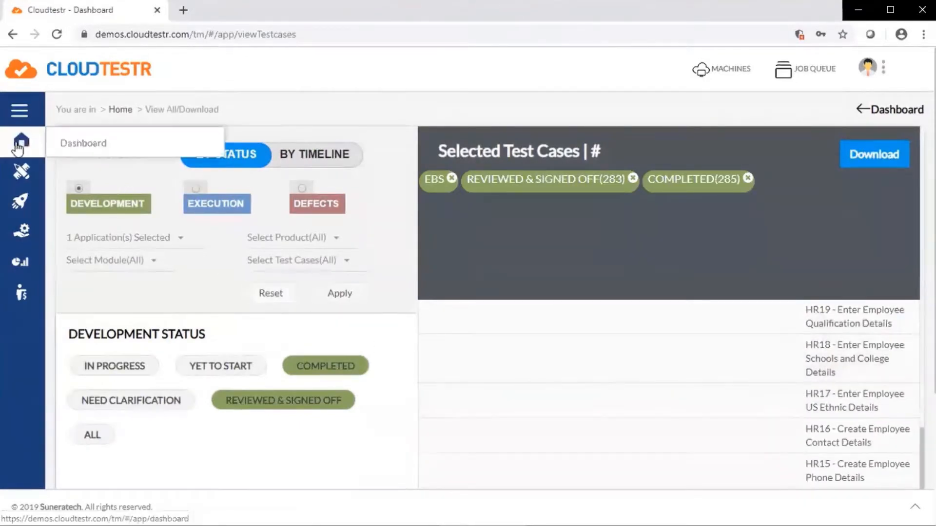
Return to the home dashboard and scroll to the Defects by Status and Severity charts.
left_click(22, 143)
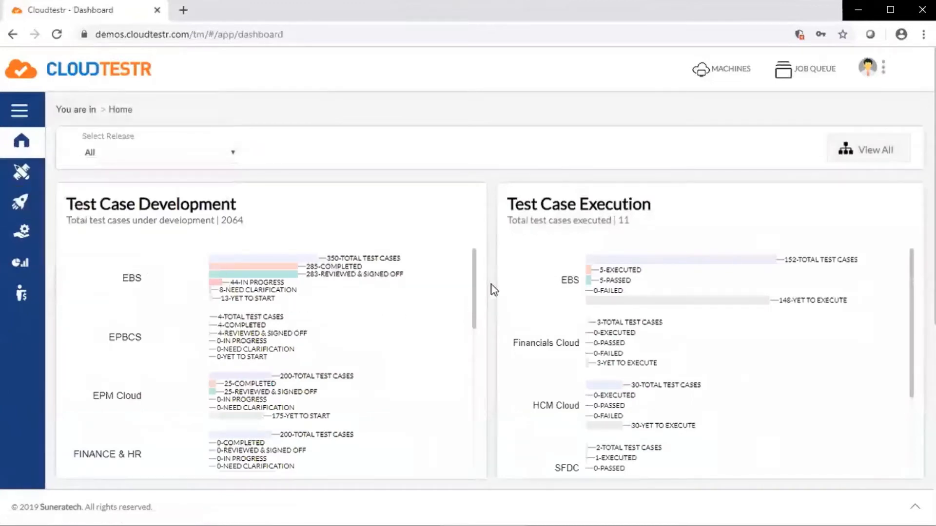
scroll("down", 3)
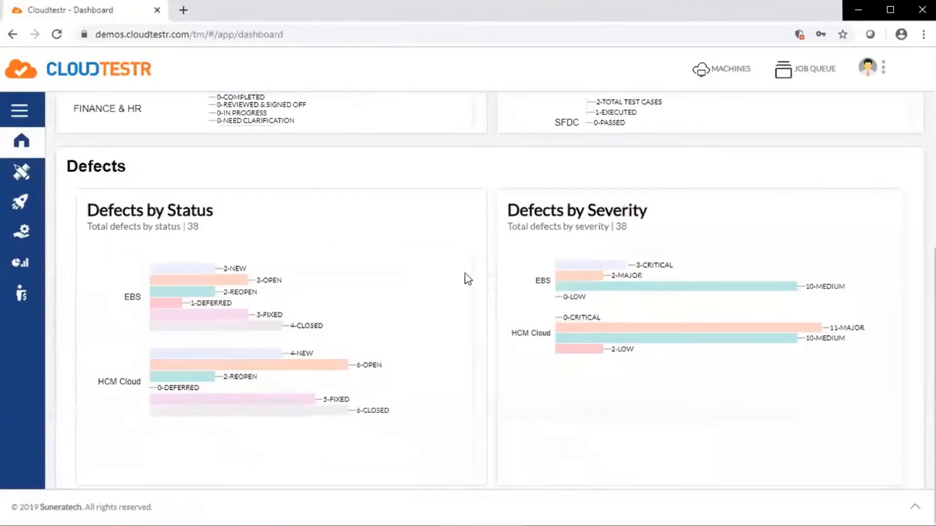
mouse_move(235, 214)
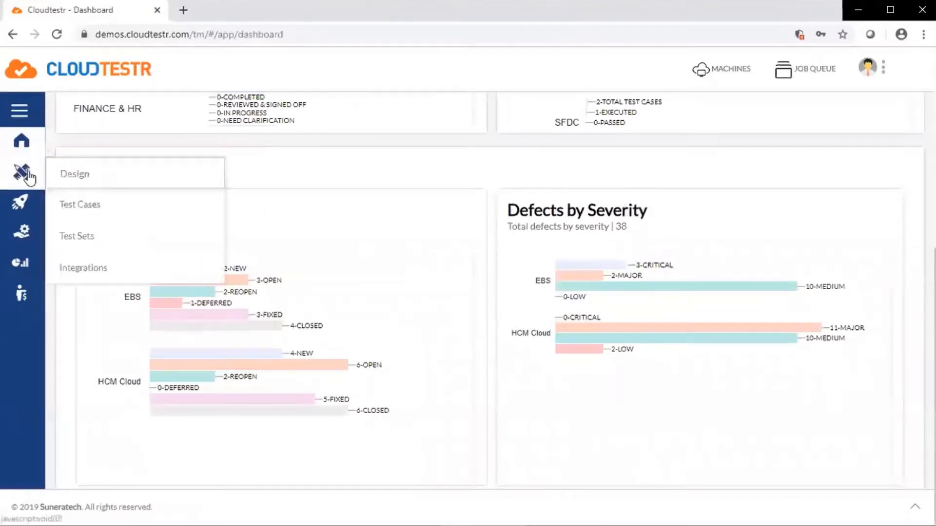
Search the Test Cases design page for keyword 5288, finding HCM_Hire an Employee.
left_click(79, 204)
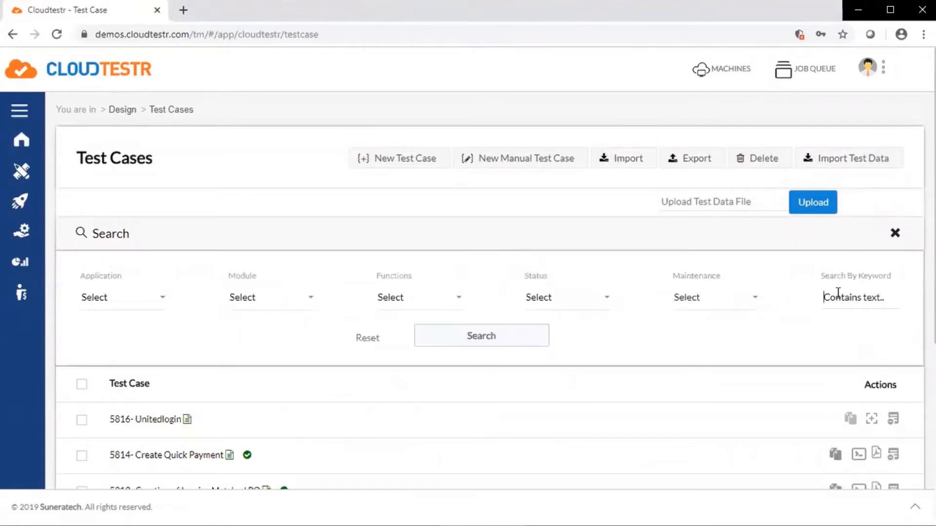
type("5288")
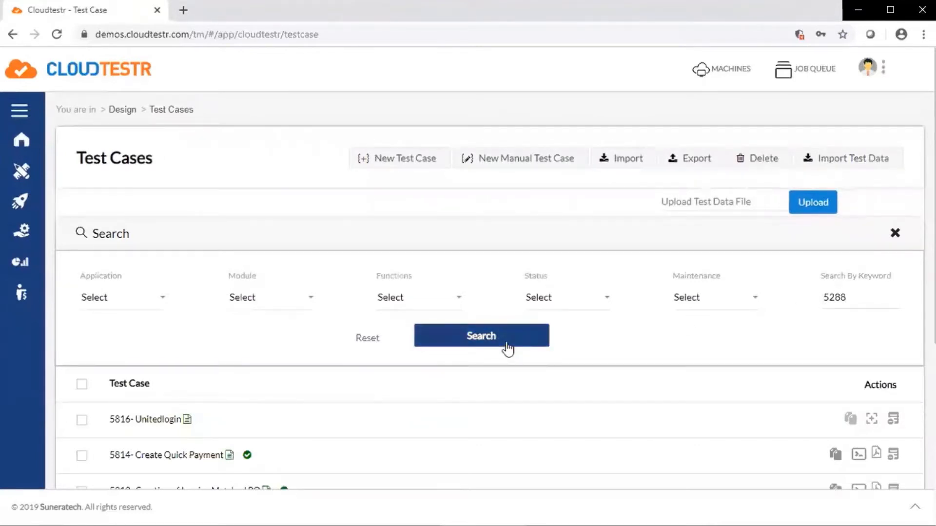
left_click(480, 336)
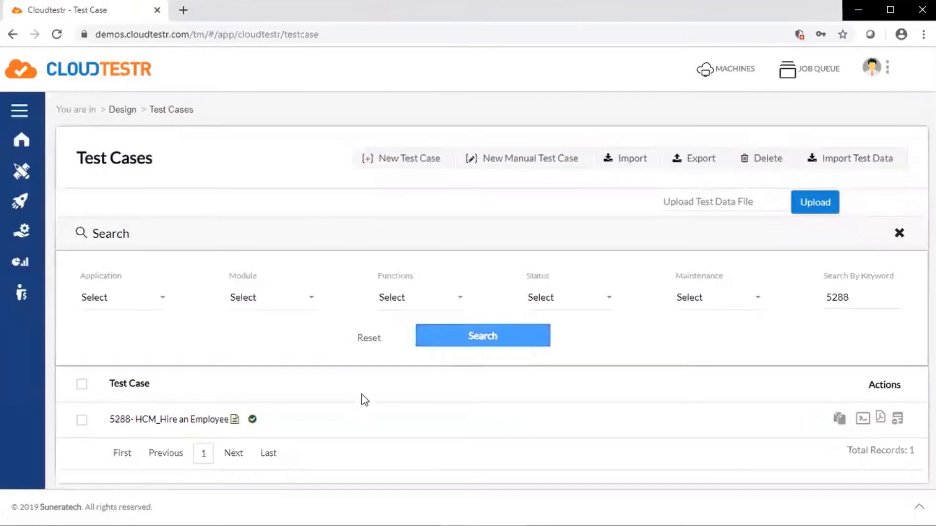
mouse_move(173, 419)
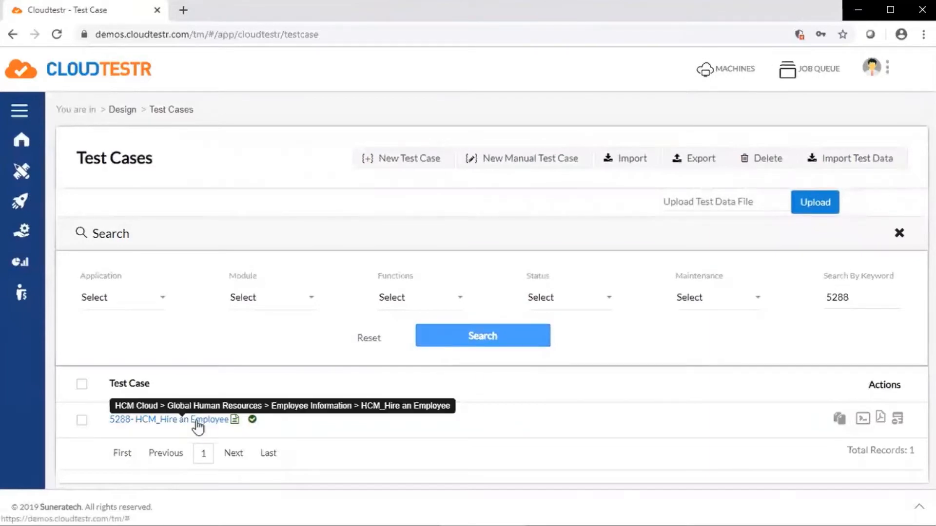
Generate a PDF of the included documentation images for HCM_Hire an Employee and open the download.
left_click(169, 419)
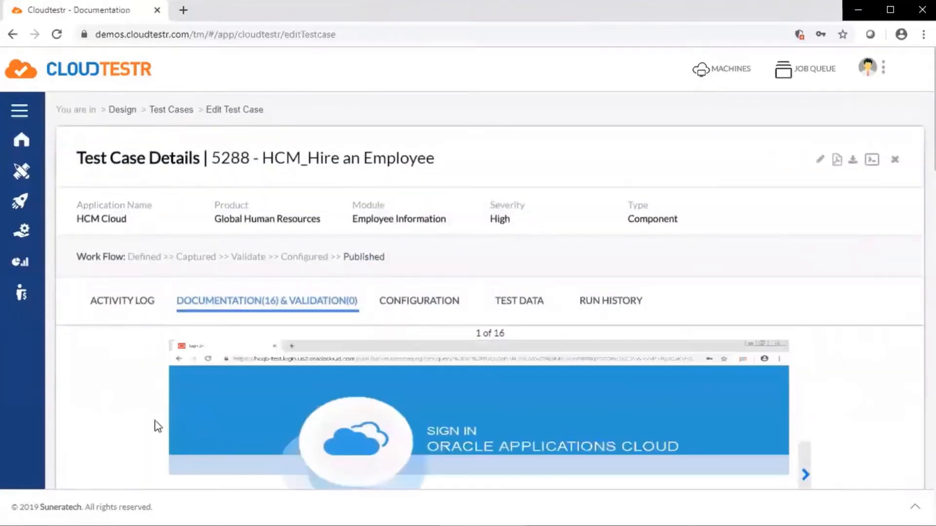
scroll("down", 3)
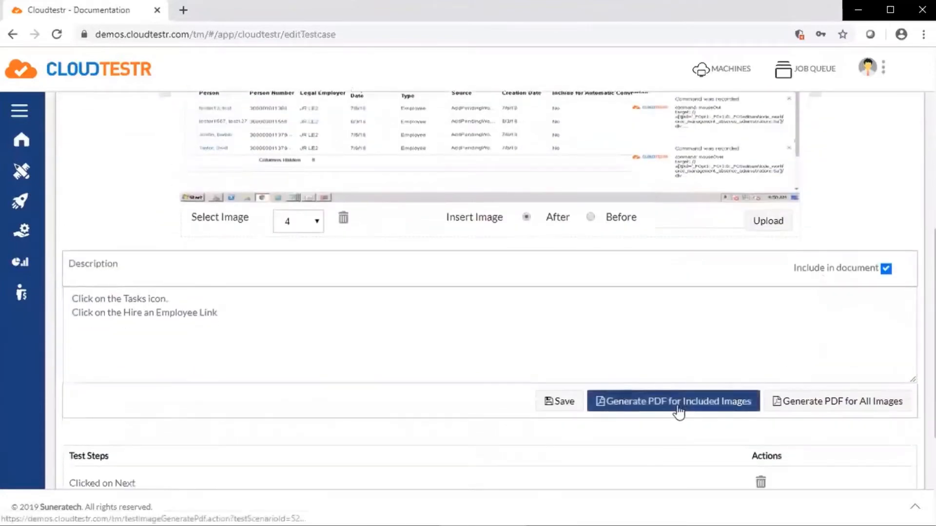
left_click(673, 401)
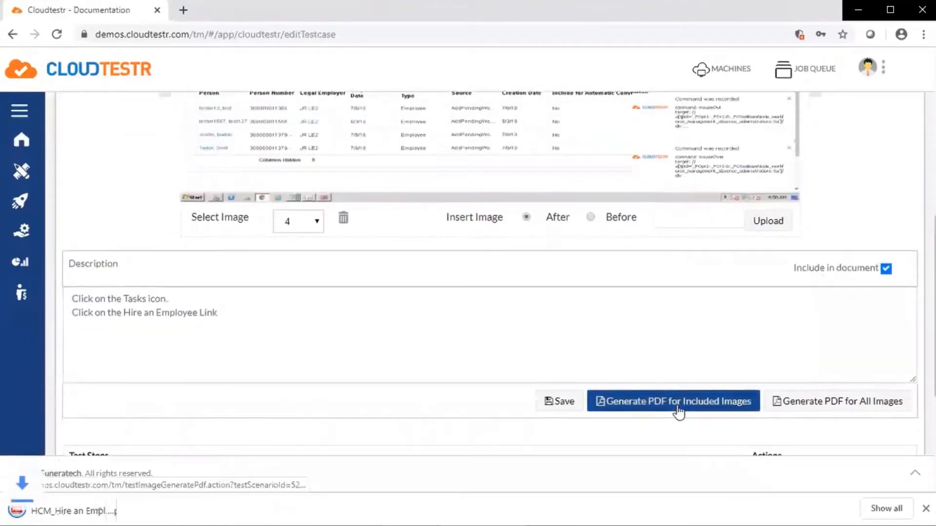
left_click(674, 400)
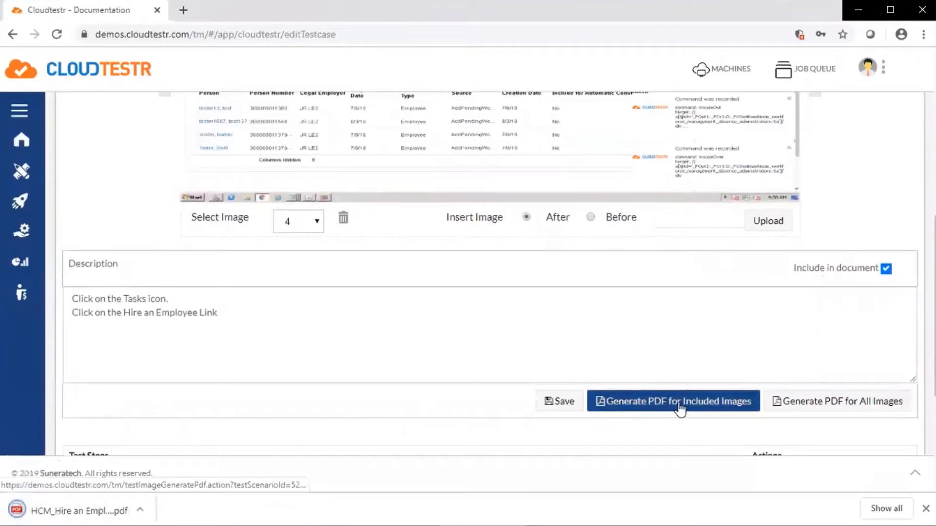
left_click(674, 401)
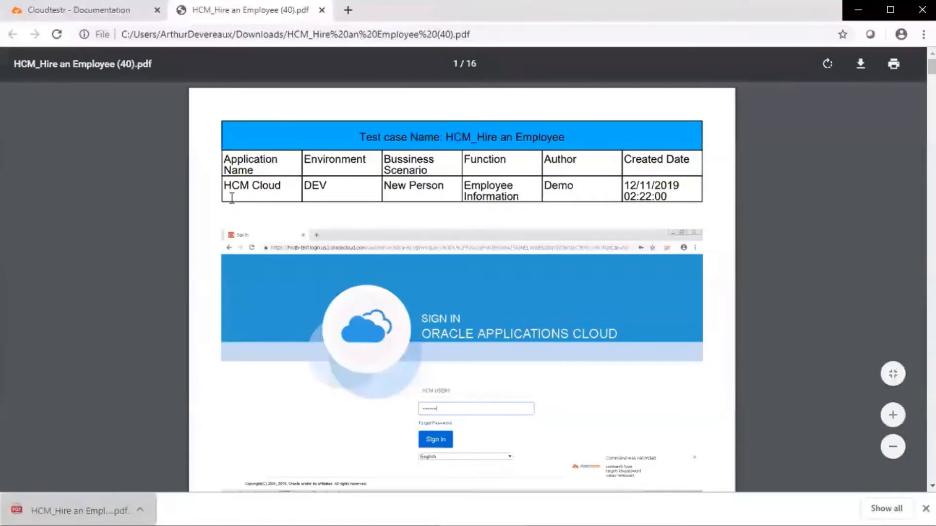
mouse_move(254, 371)
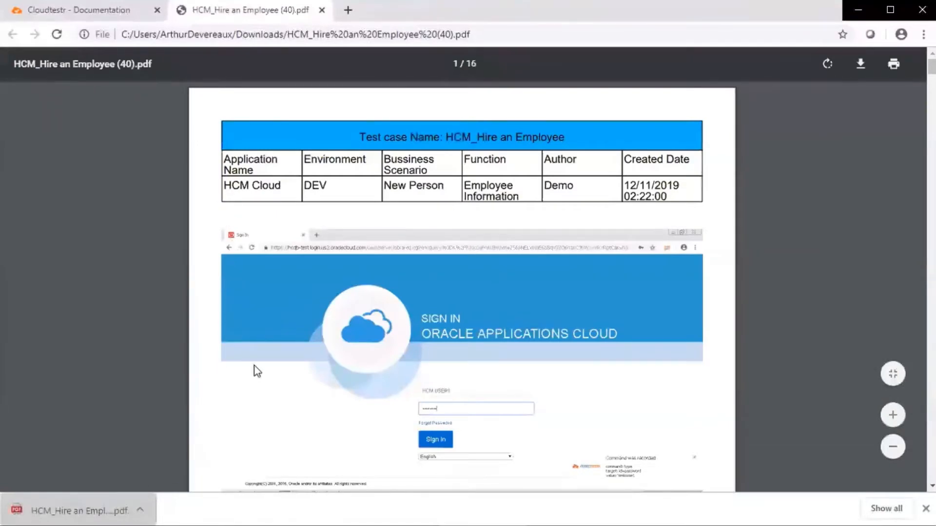
scroll("down", 3)
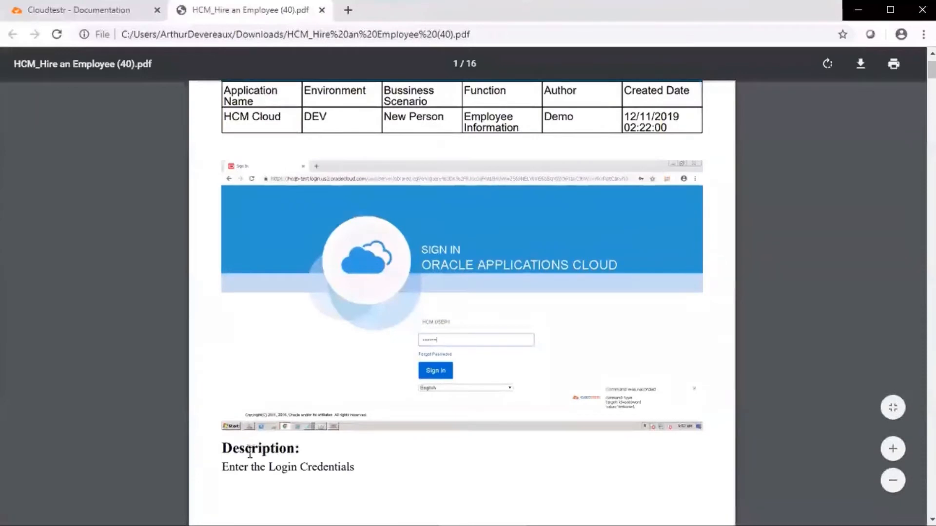
scroll("down", 3)
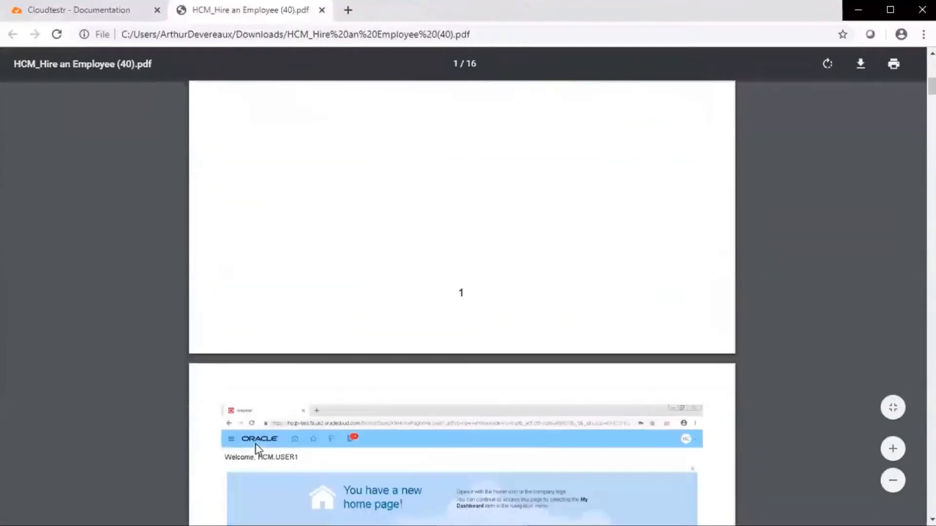
scroll("down", 3)
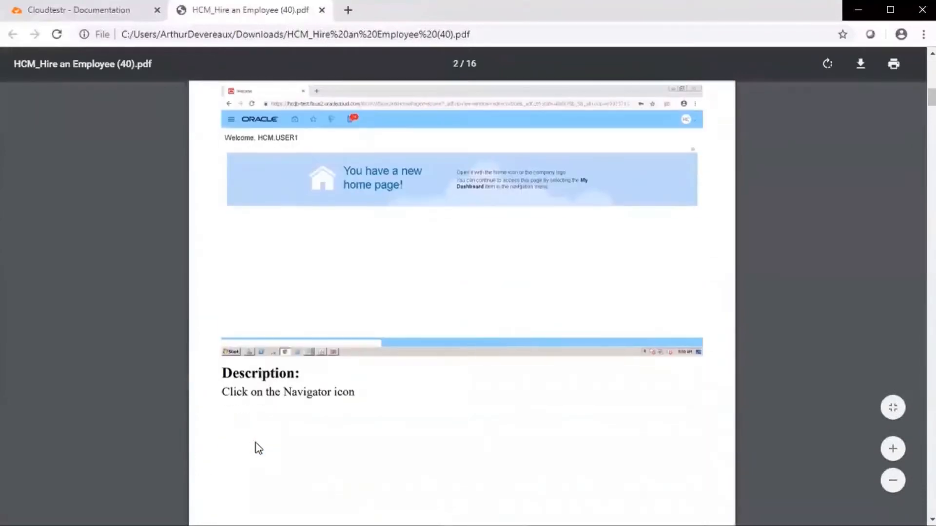
scroll("down", 3)
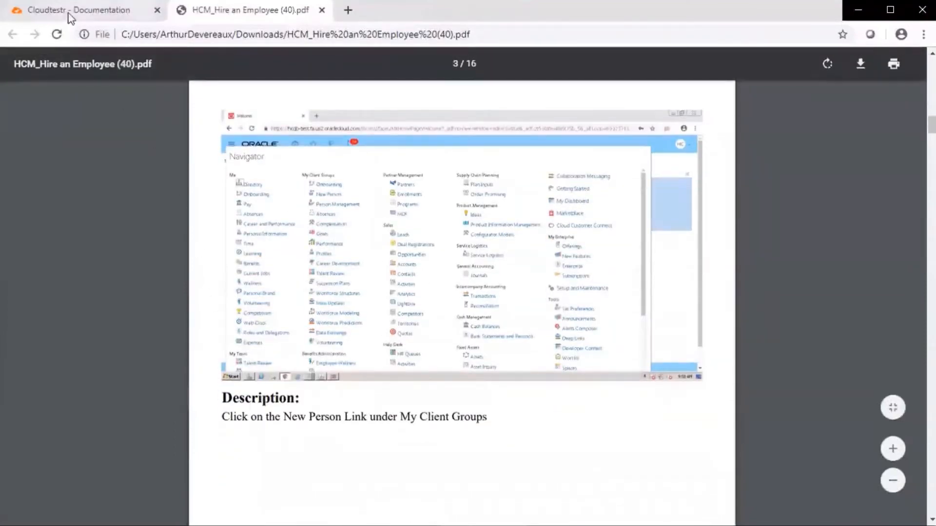
Return to the HCM_Hire an Employee test case and scroll its activity log of downloads and runs.
left_click(78, 10)
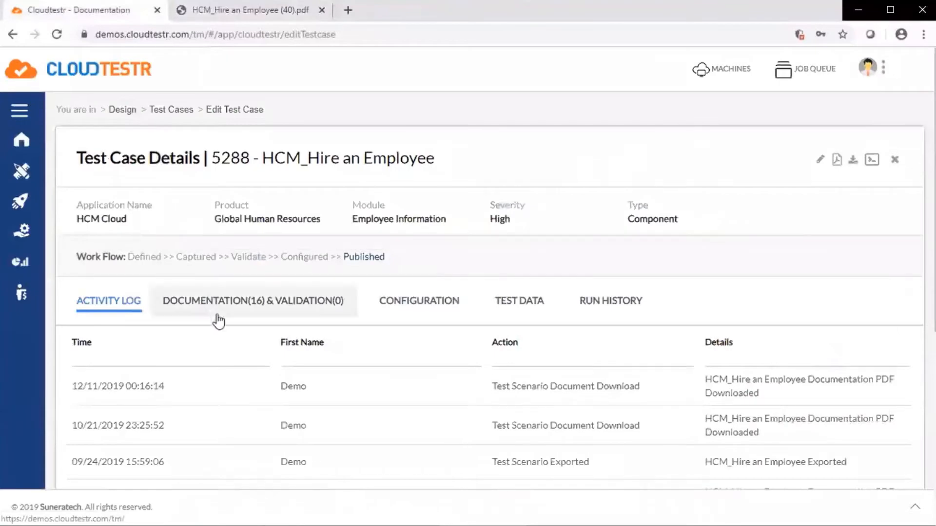
scroll("down", 3)
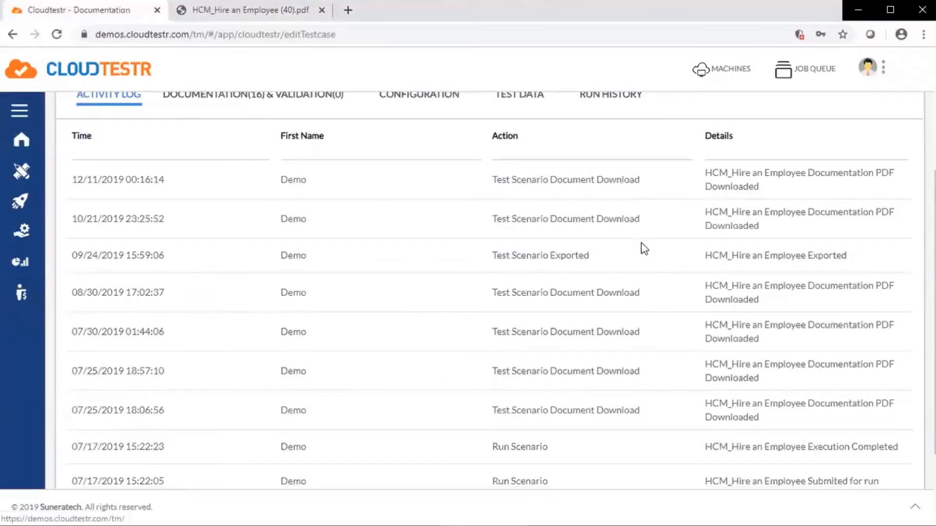
mouse_move(640, 261)
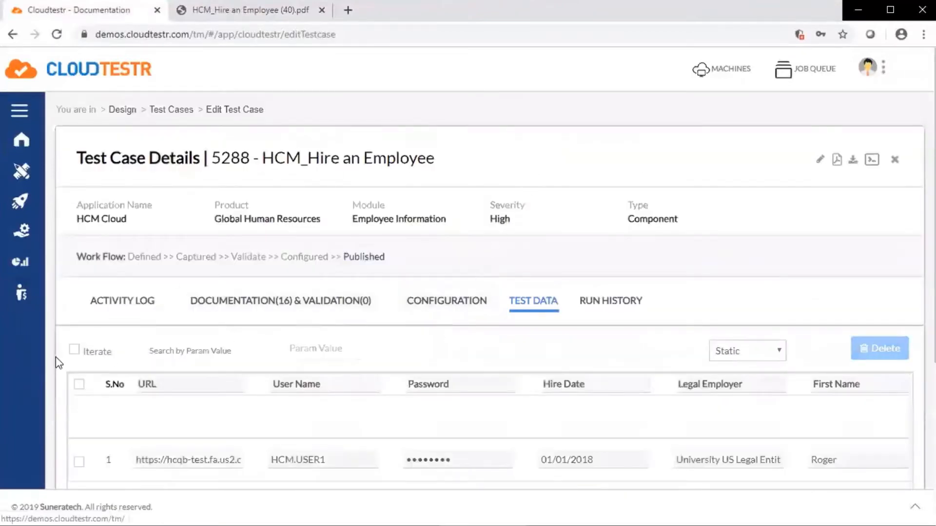
View the test data with the HCM.USER1 static row, database query and CSV upload sections.
scroll("down", 3)
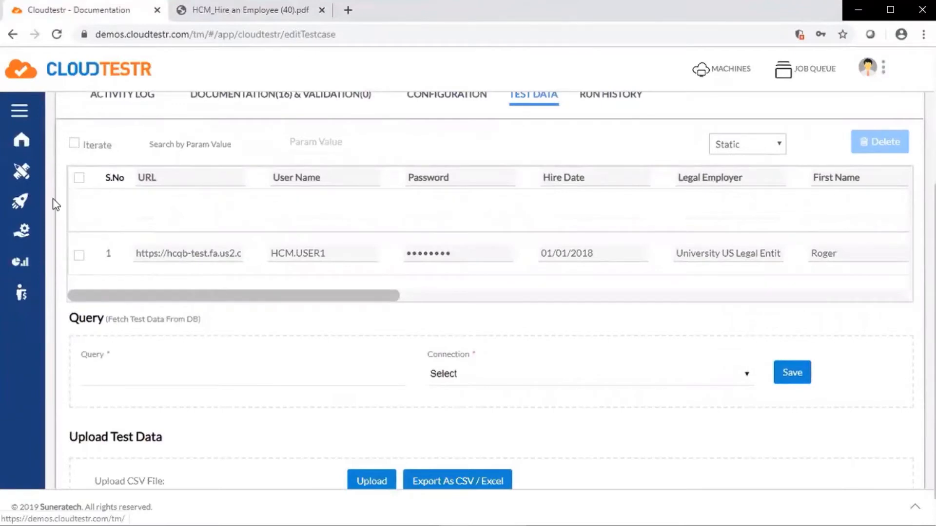
mouse_move(65, 338)
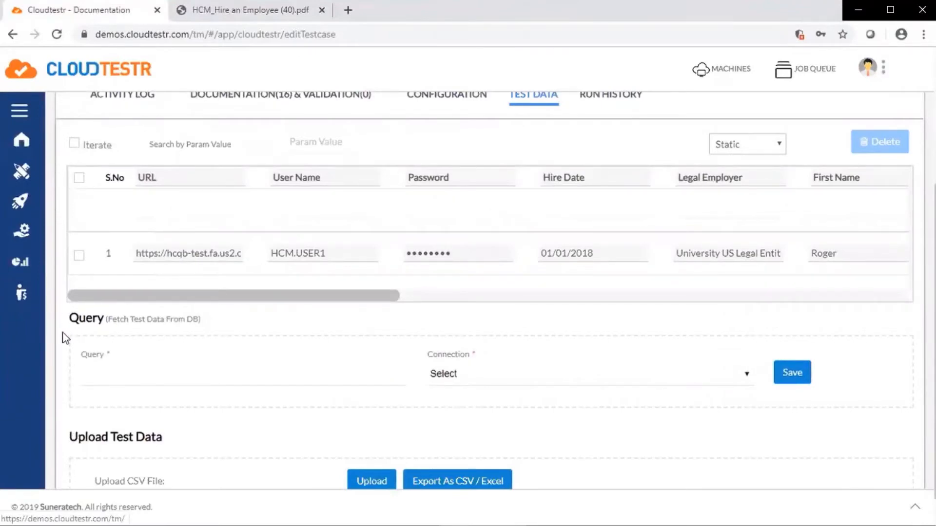
scroll("down", 3)
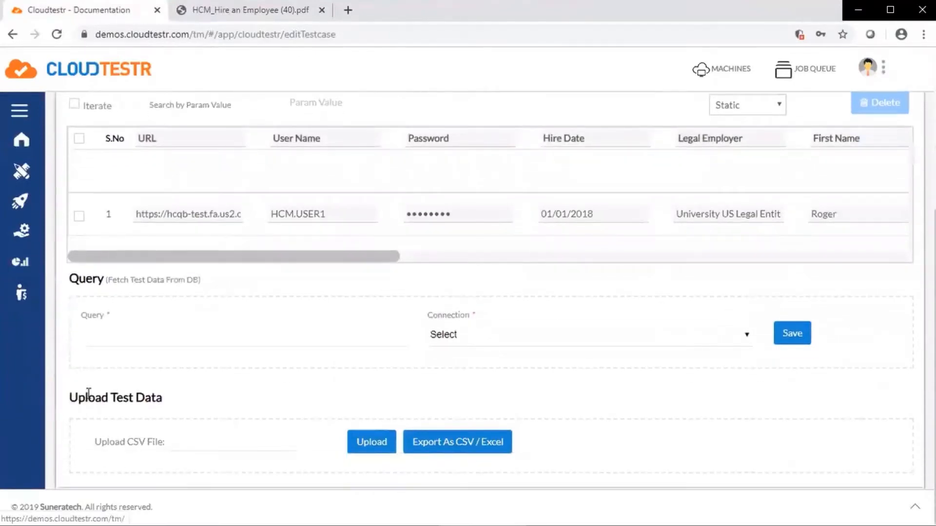
mouse_move(190, 422)
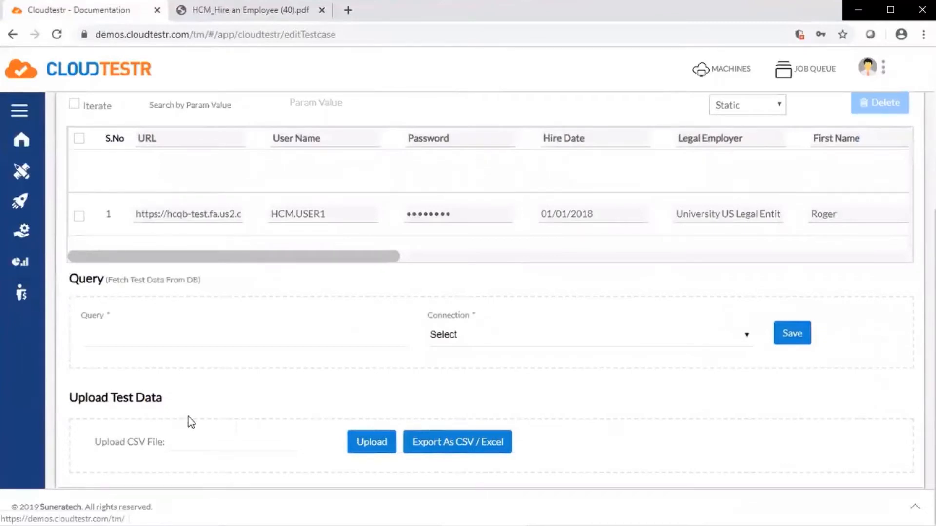
left_click(457, 441)
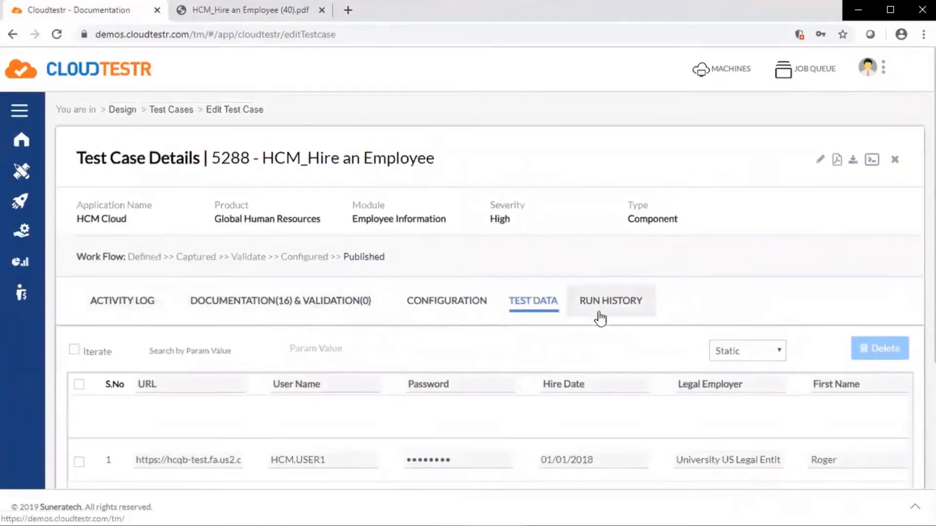
Open the run history, view a passed DEV run's execution report and download it as a PDF.
left_click(610, 301)
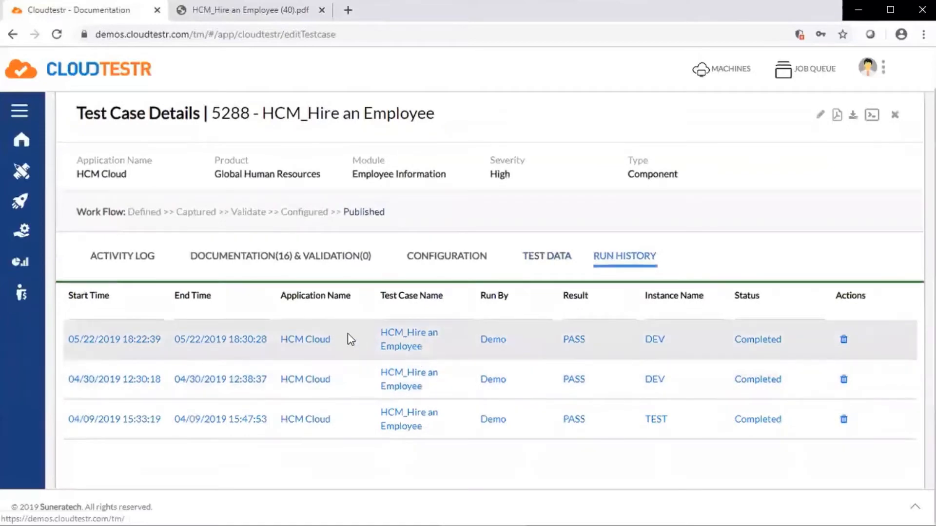
mouse_move(357, 384)
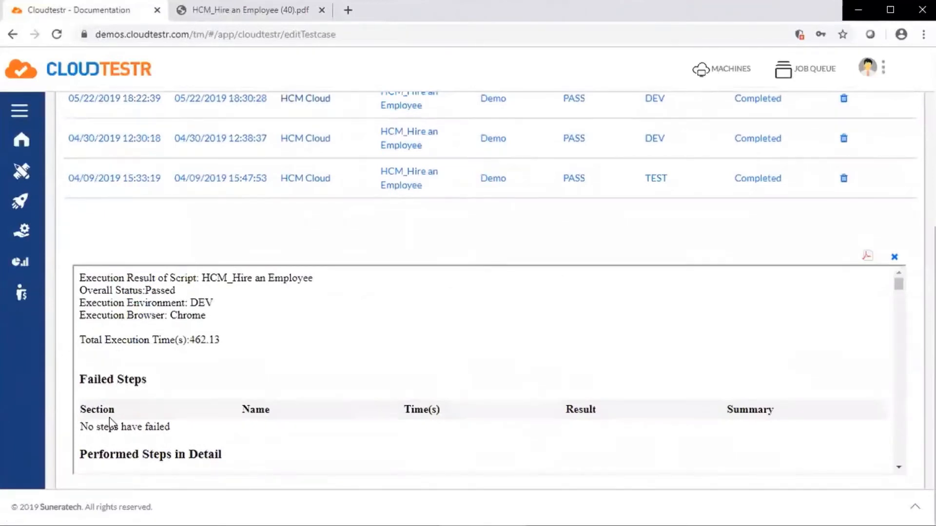
scroll("down", 3)
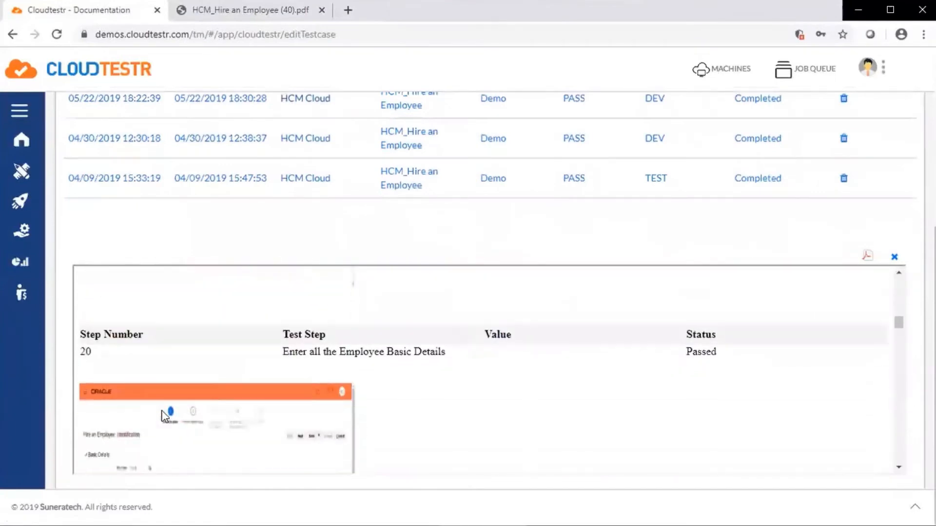
scroll("down", 3)
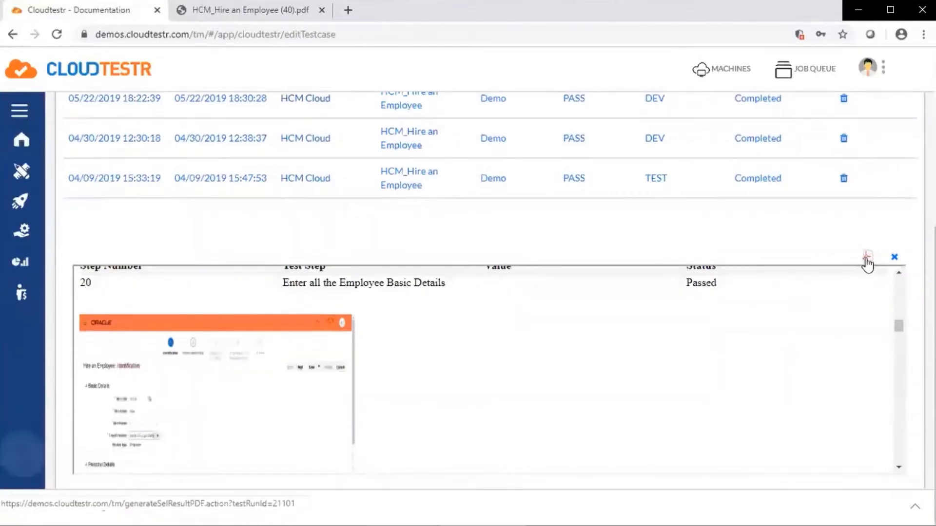
left_click(866, 256)
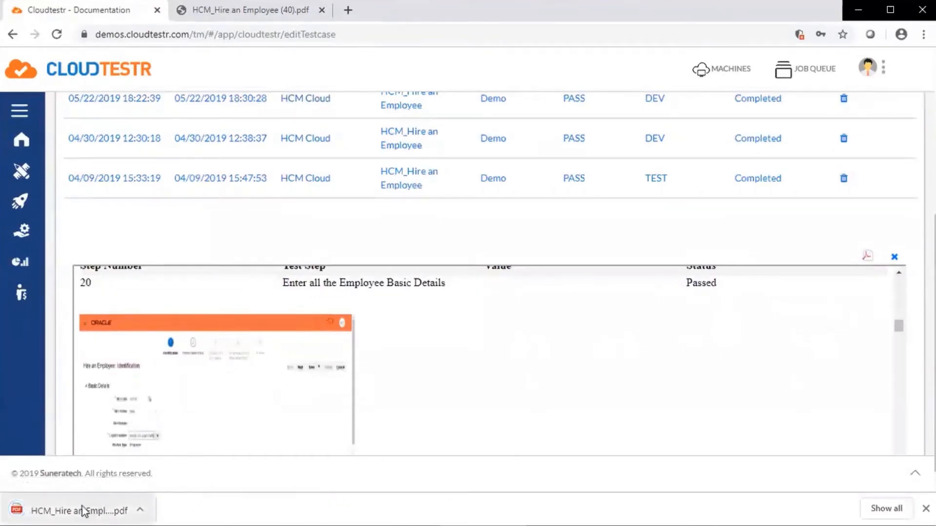
Read the downloaded result PDF through all 62 passed steps, then return to the CloudTestr tab.
left_click(84, 511)
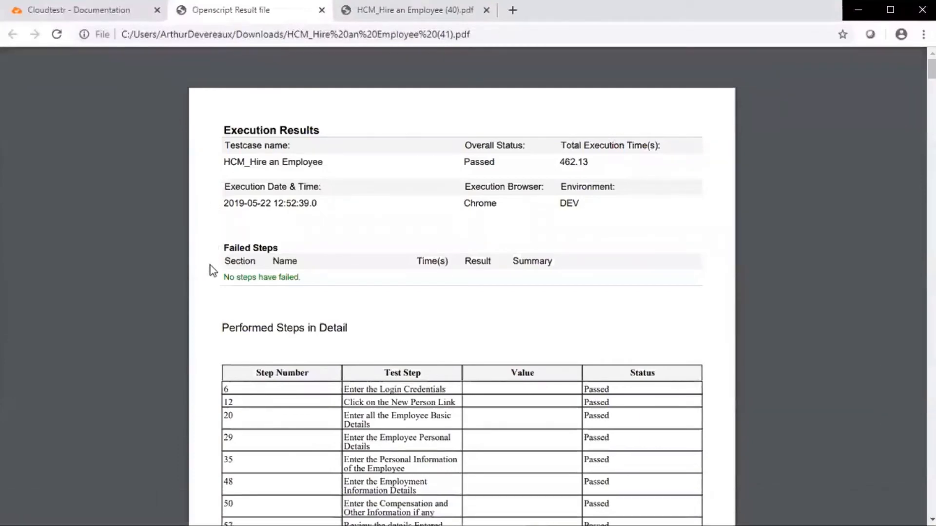
scroll("down", 3)
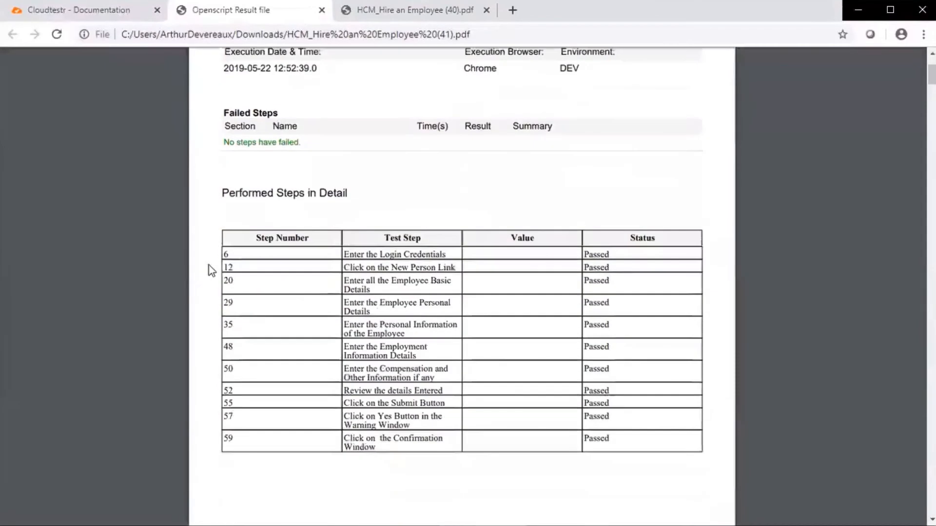
scroll("down", 3)
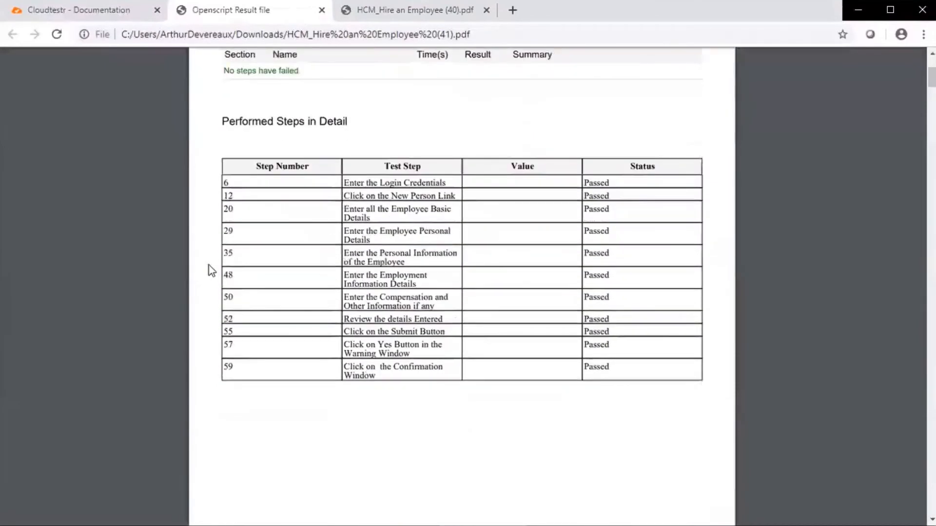
scroll("down", 3)
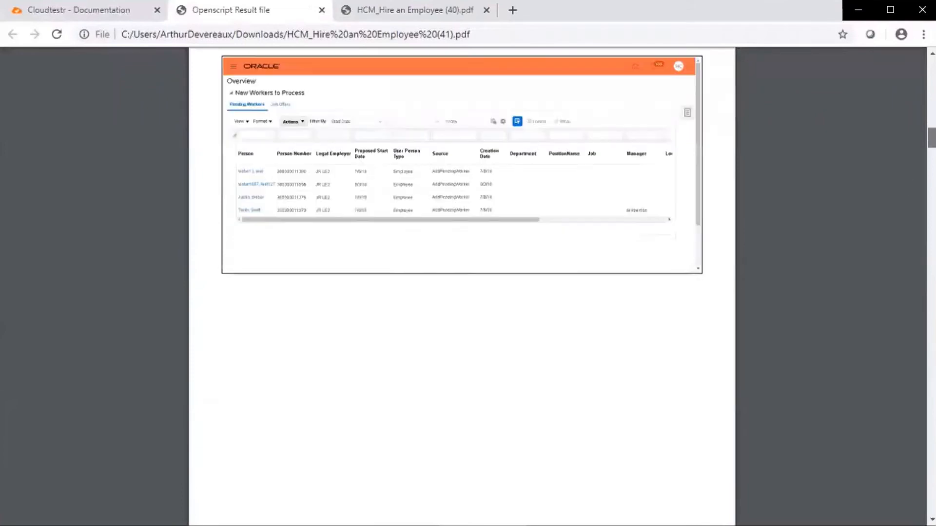
scroll("down", 3)
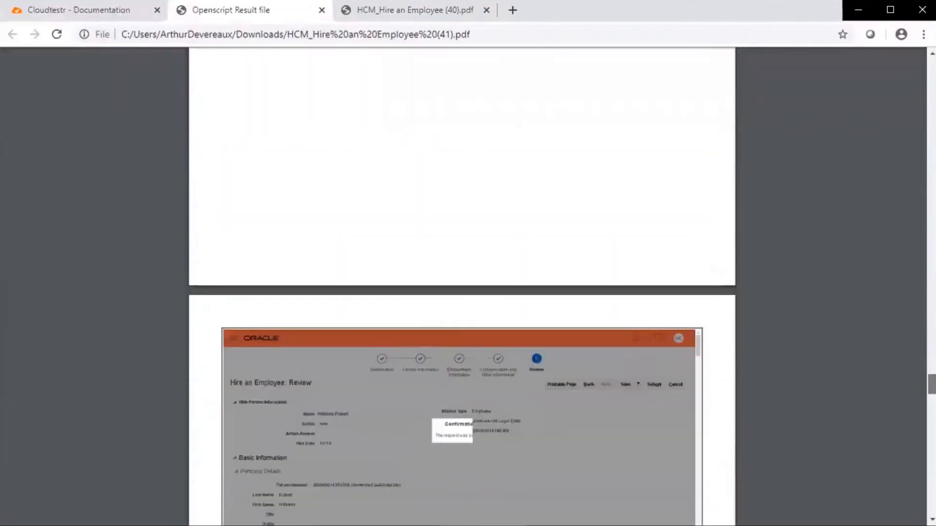
scroll("down", 3)
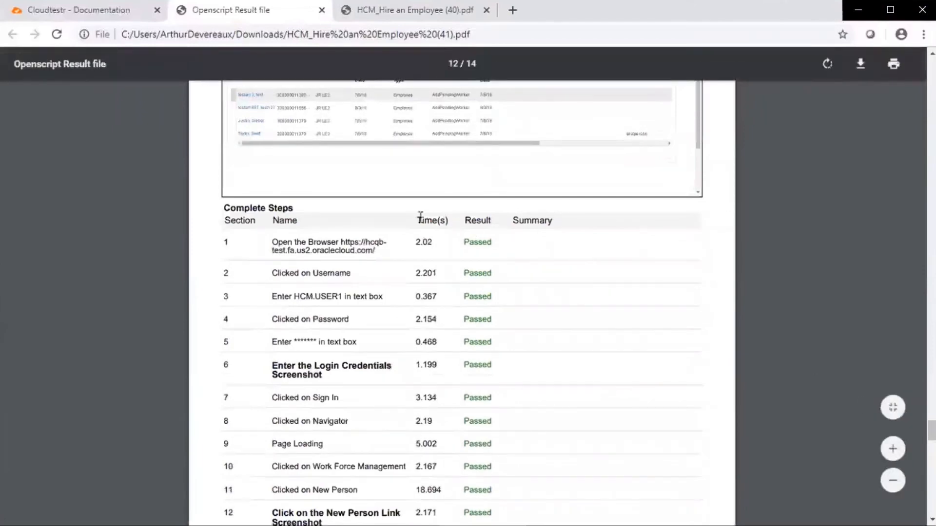
mouse_move(366, 225)
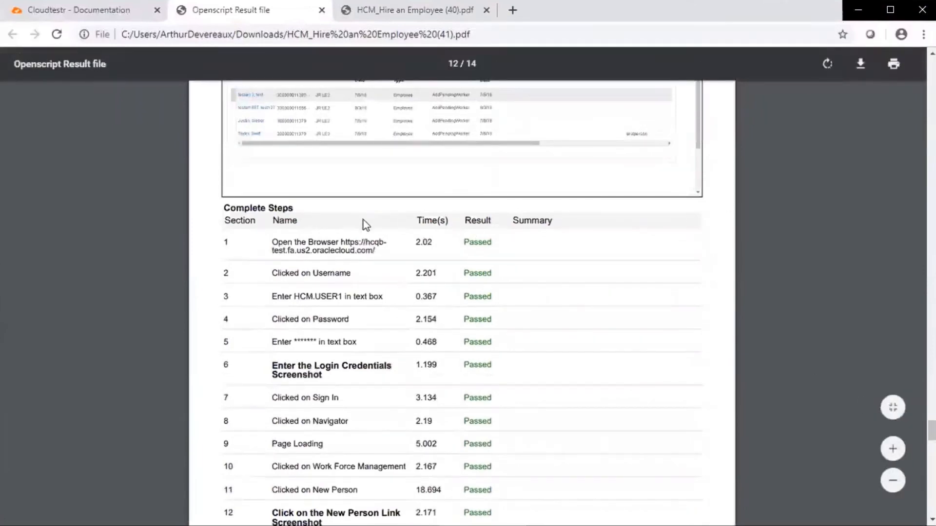
scroll("down", 3)
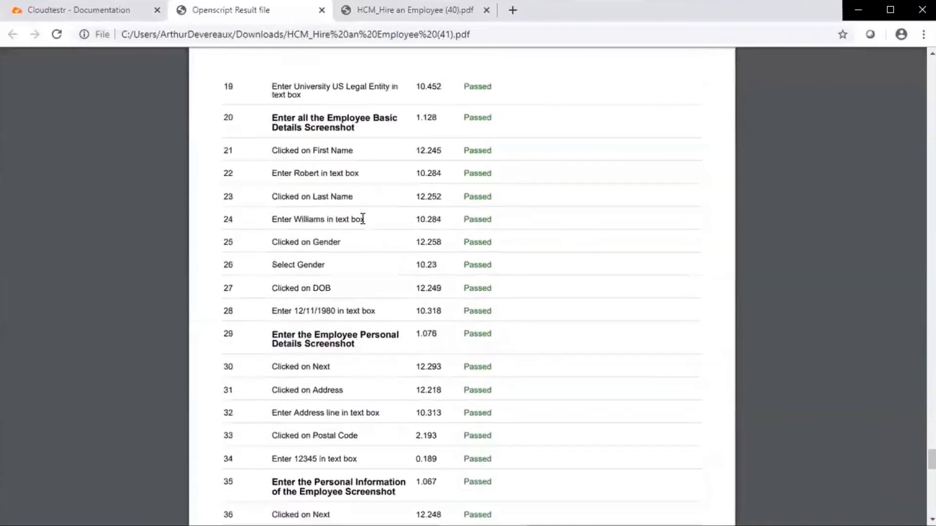
scroll("down", 3)
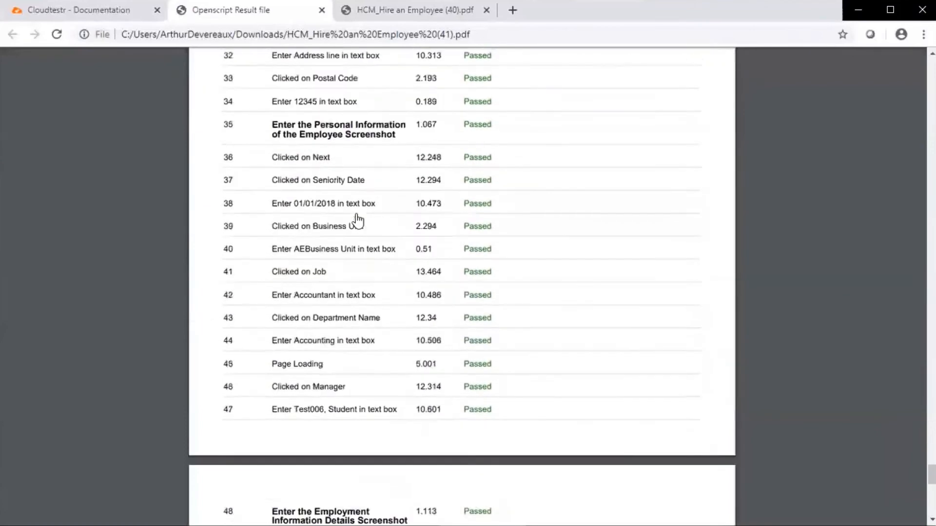
scroll("down", 3)
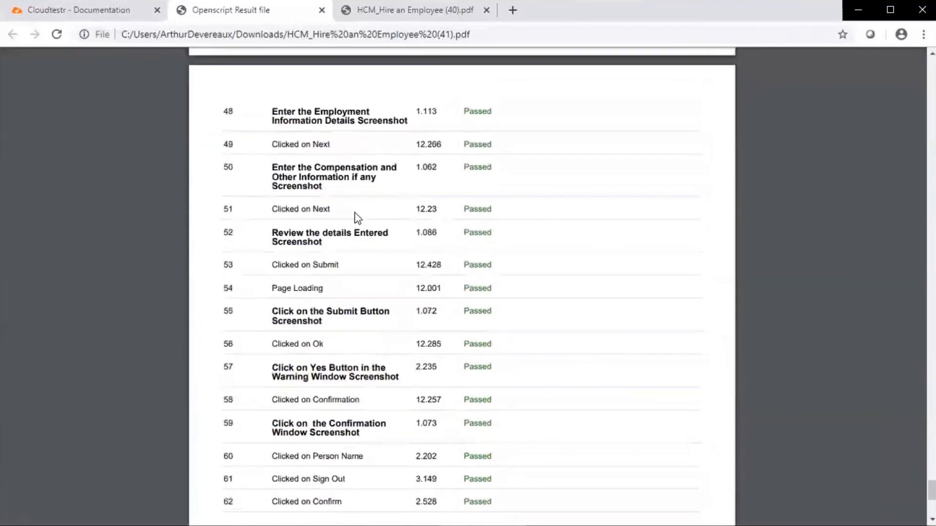
scroll("down", 3)
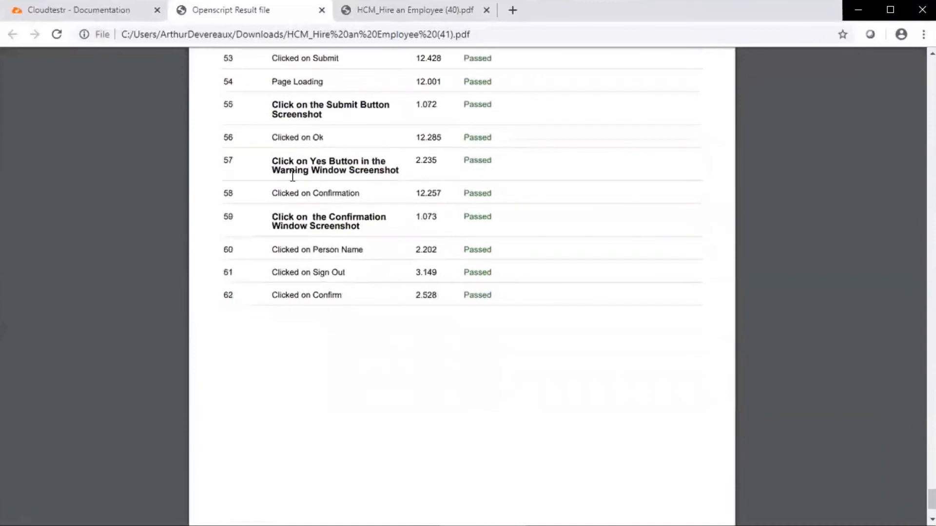
left_click(76, 10)
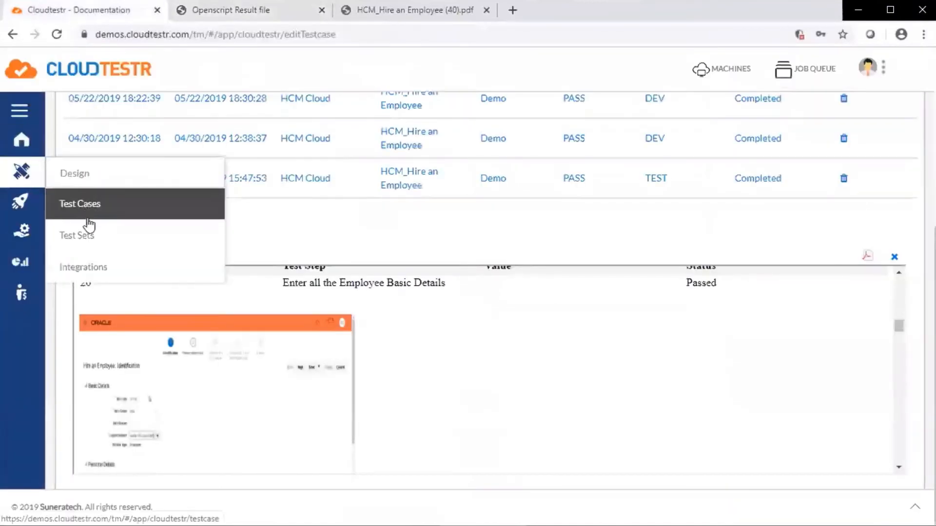
Start a new test set from the Design > Test Sets list.
left_click(76, 235)
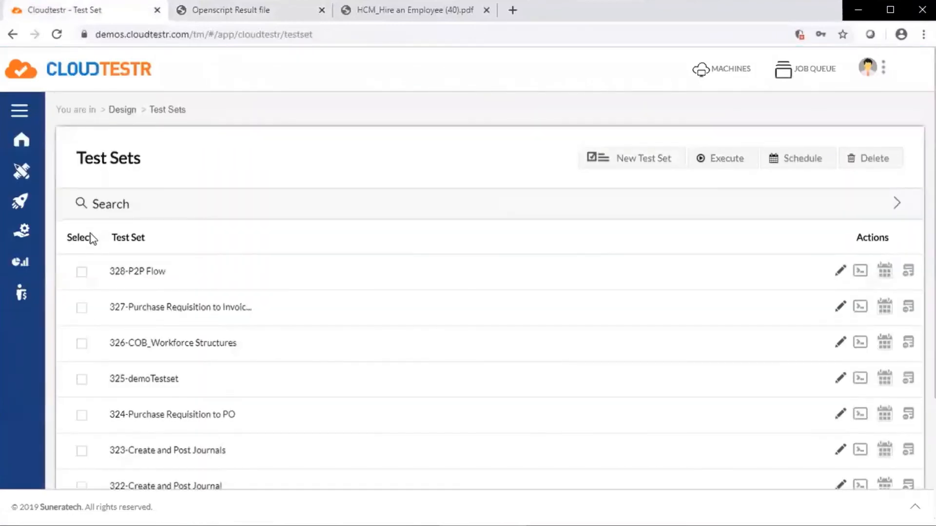
mouse_move(463, 256)
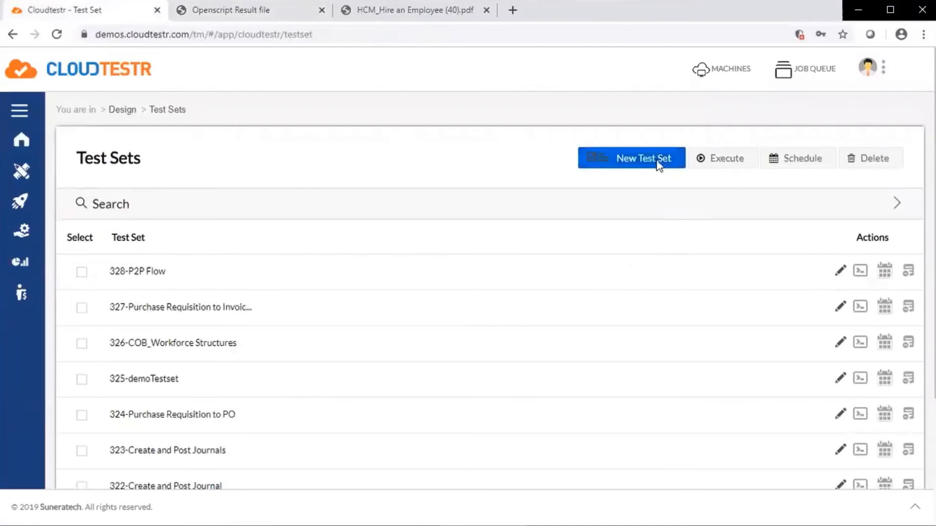
left_click(630, 158)
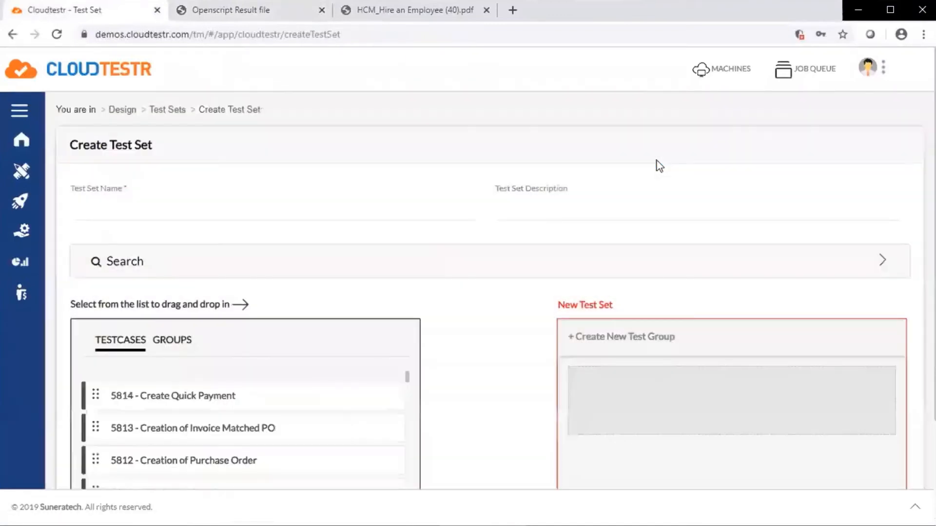
Nest Requisition Creation under Creation of Invoice Matched PO, then go to Review Releases.
scroll("down", 3)
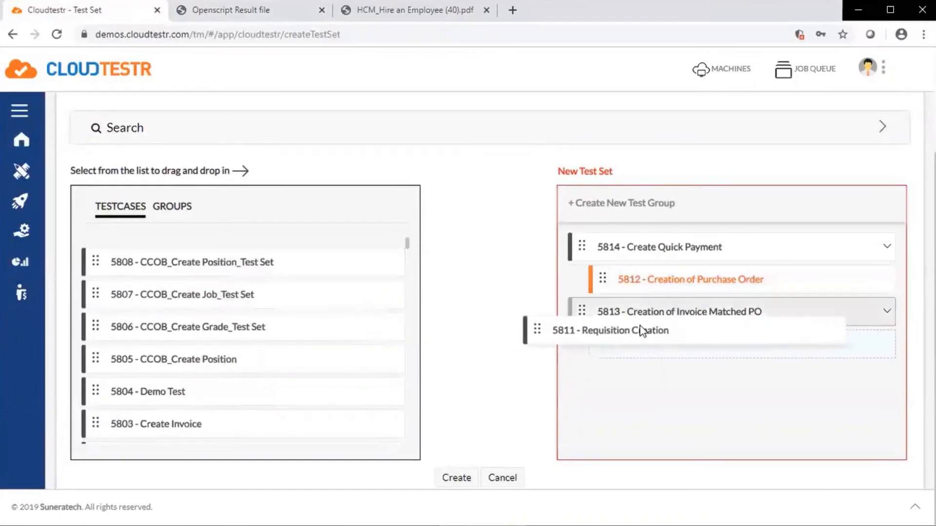
left_click_drag(608, 331, 675, 344)
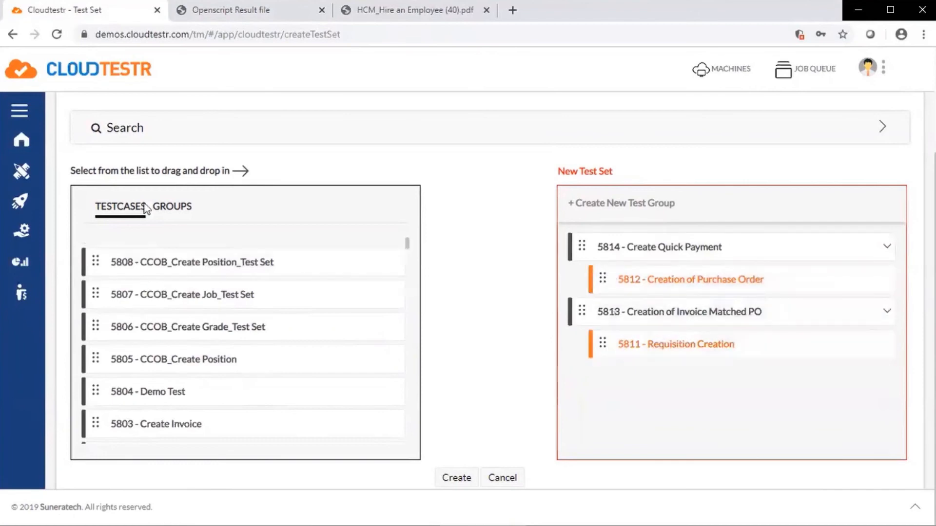
left_click(20, 261)
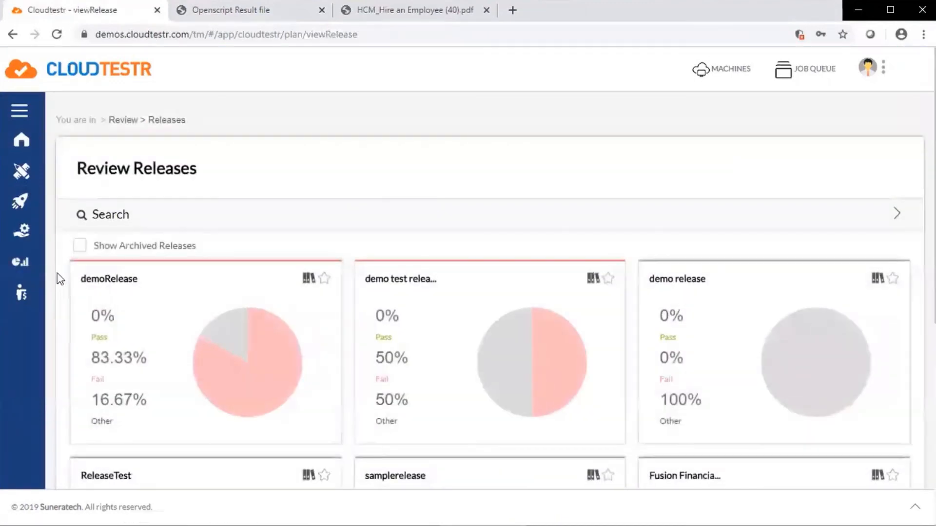
Scroll through the release pass/fail charts and return to the home dashboard.
scroll("down", 3)
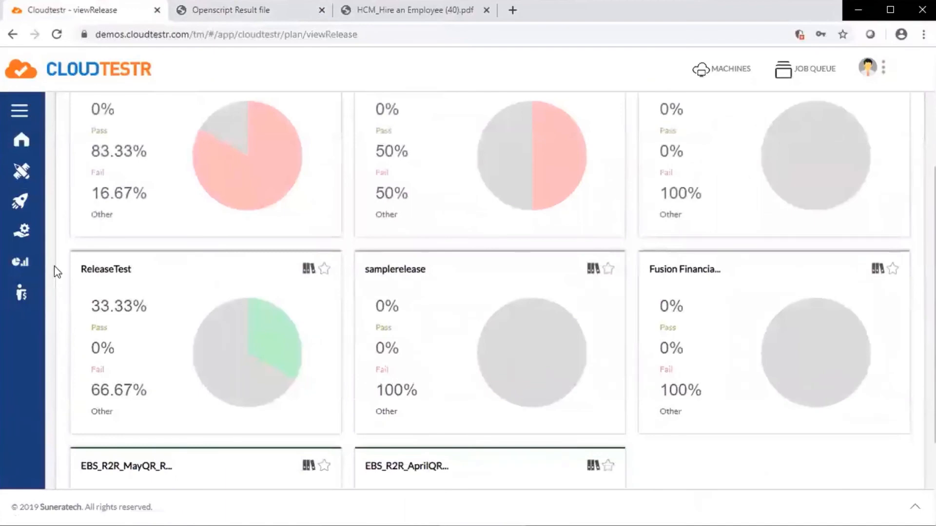
scroll("down", 3)
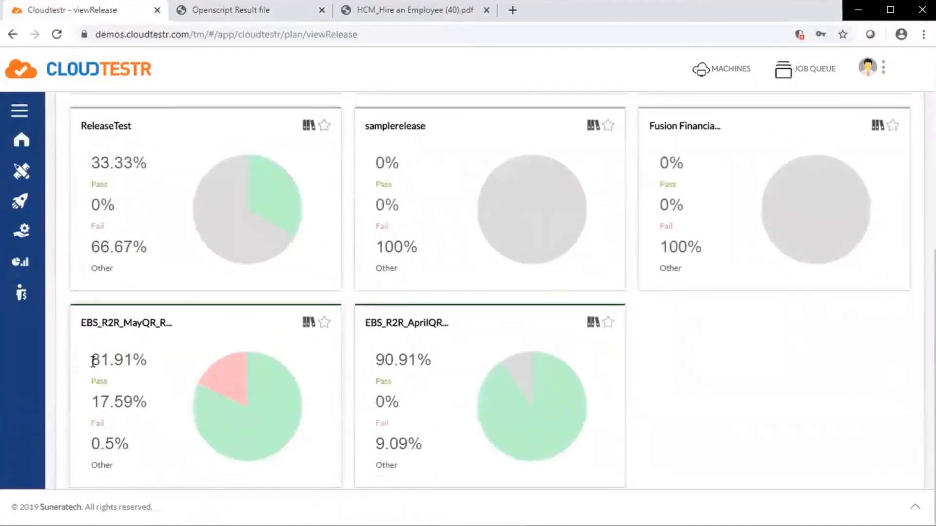
mouse_move(225, 379)
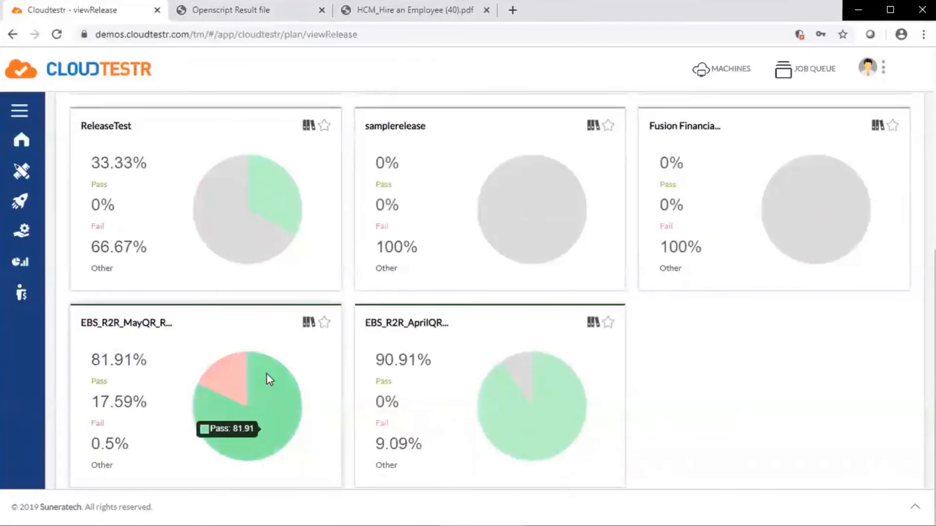
mouse_move(351, 363)
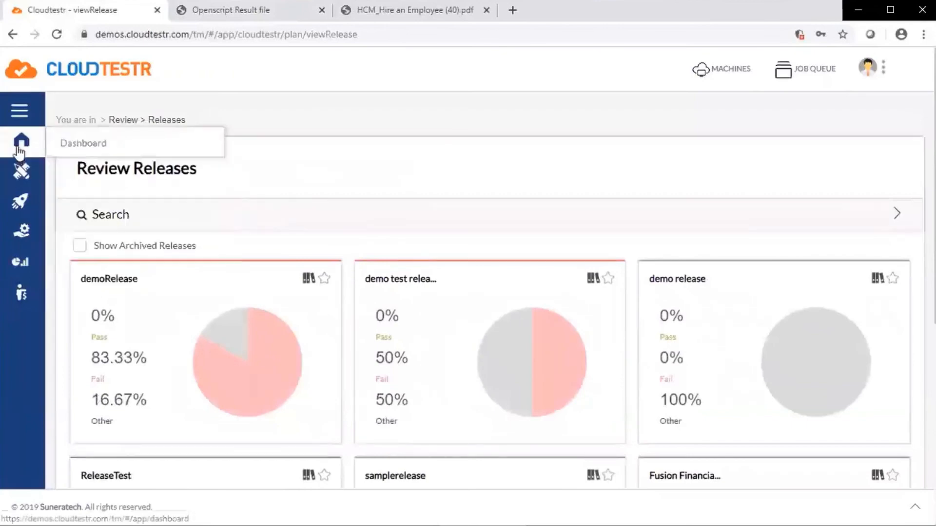
left_click(20, 144)
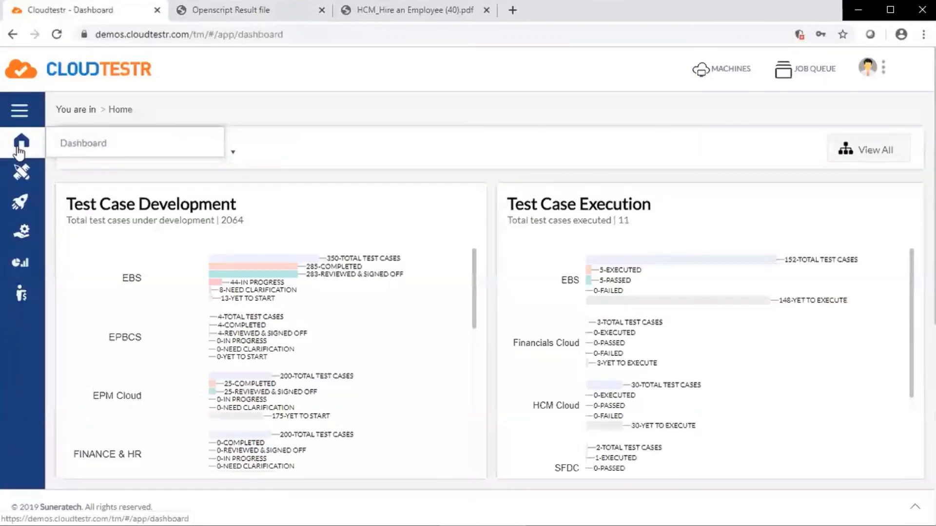